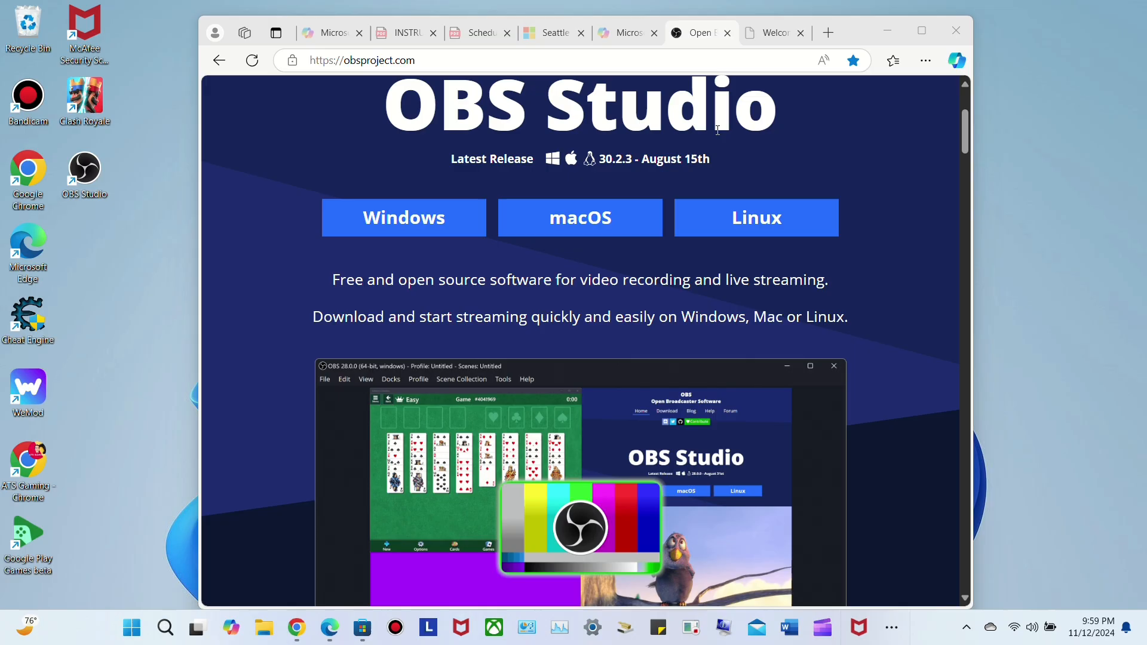
mouse_move(618, 146)
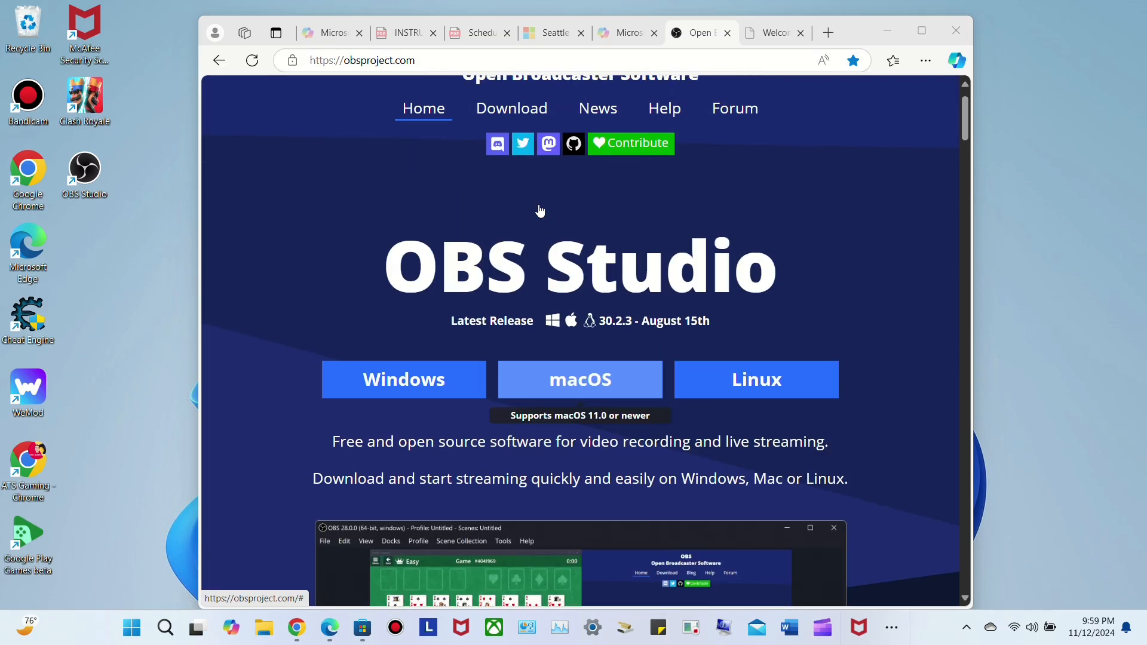
Confirm the 'fire stick' source's Properties show USB Video as its device, then keep them with OK
scroll("down", 3)
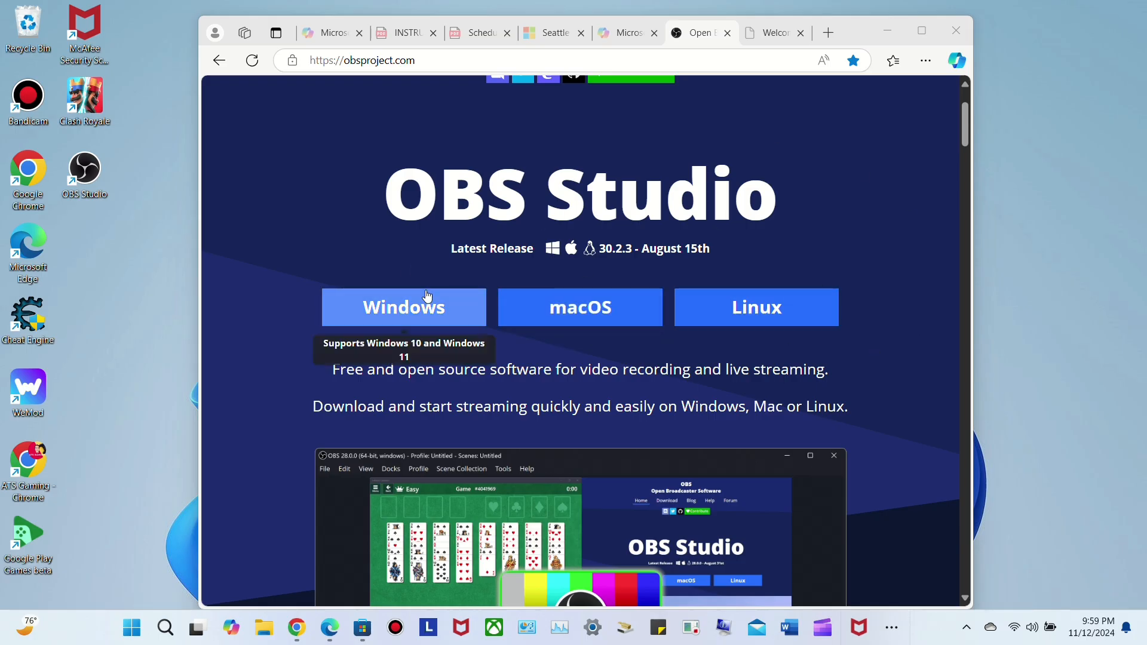
mouse_move(417, 315)
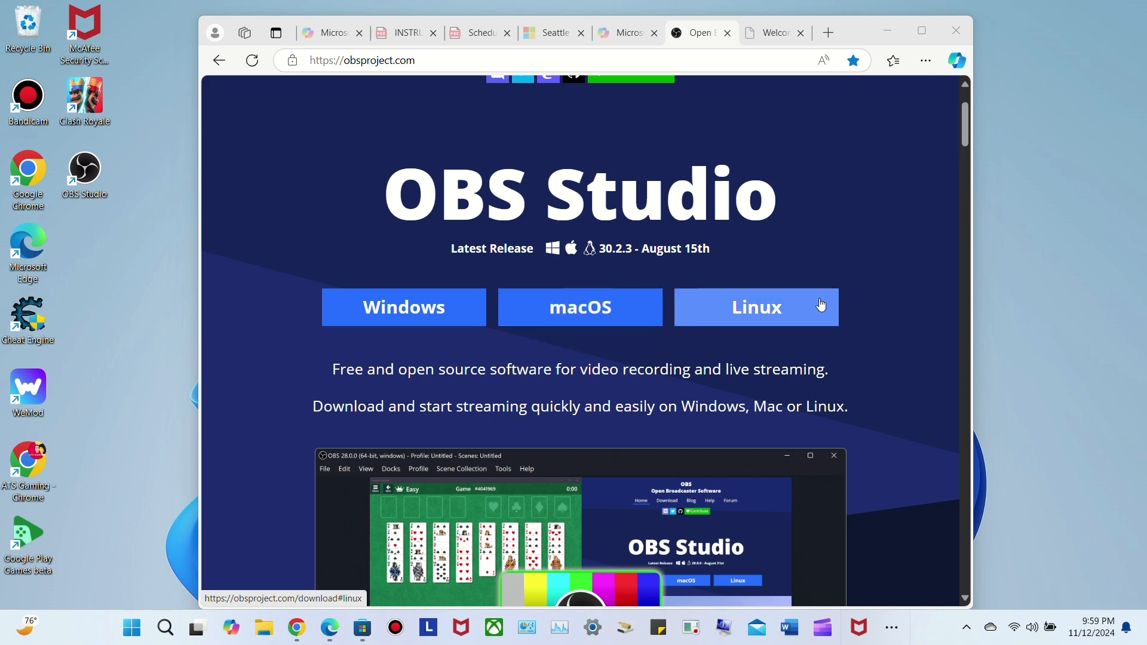
mouse_move(579, 307)
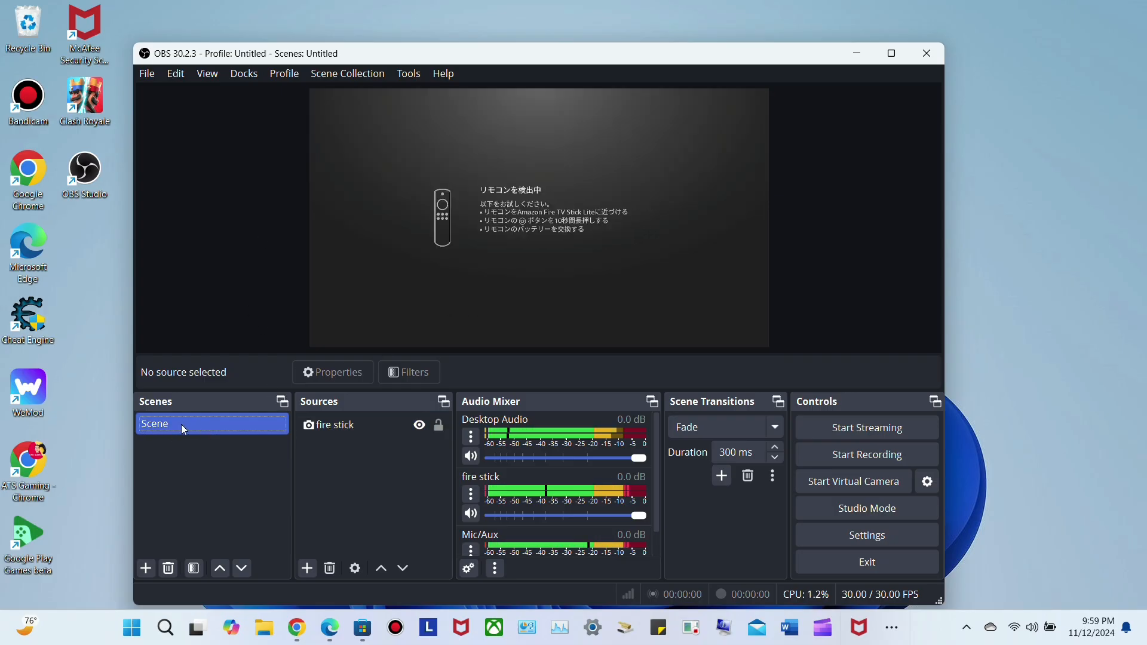
left_click(336, 425)
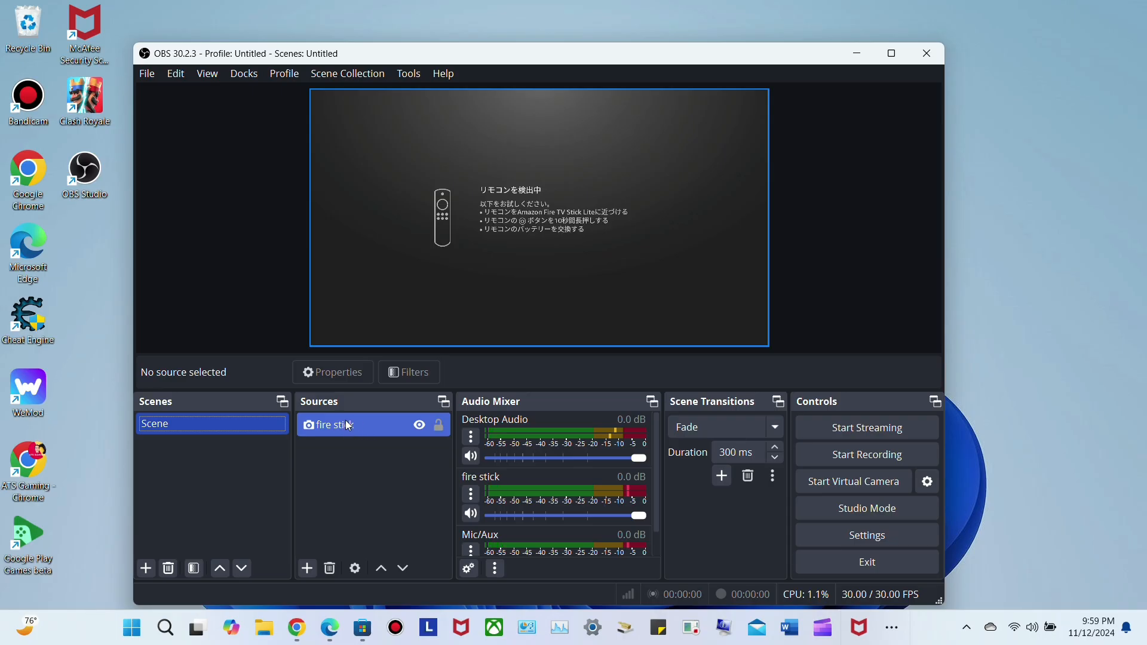
right_click(335, 426)
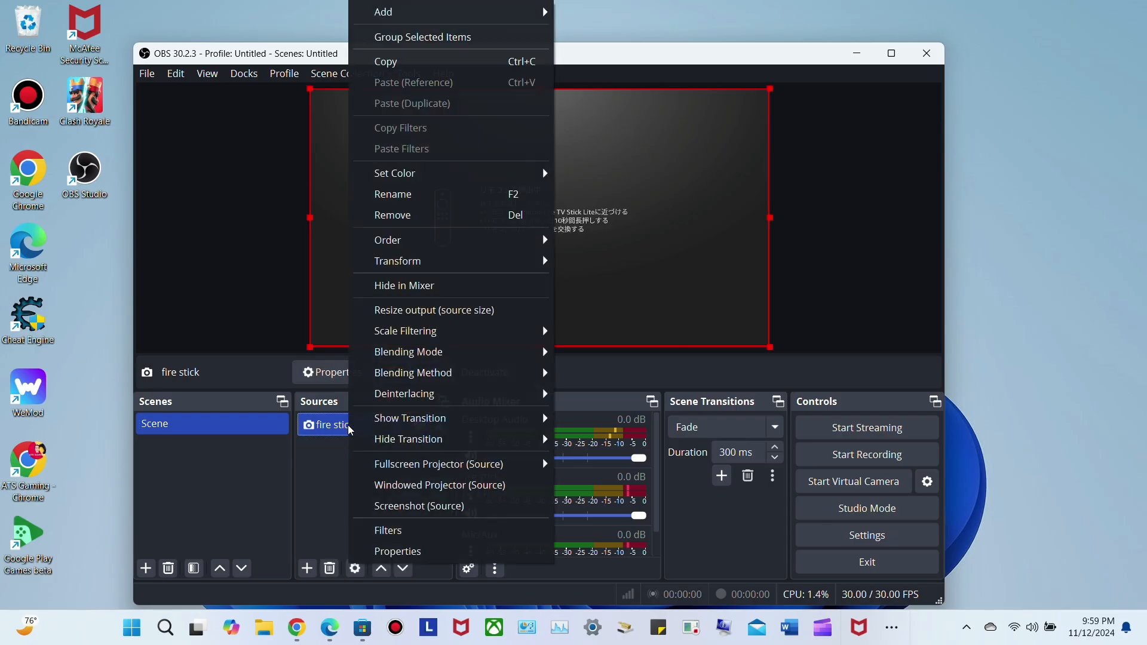
left_click(398, 550)
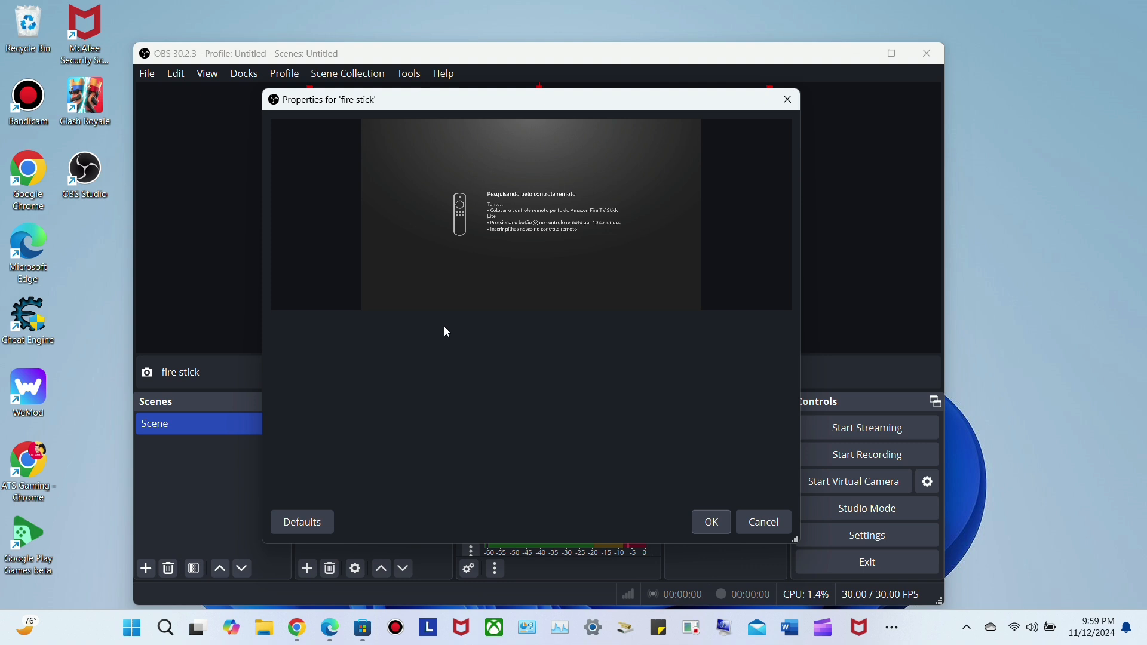
left_click(575, 334)
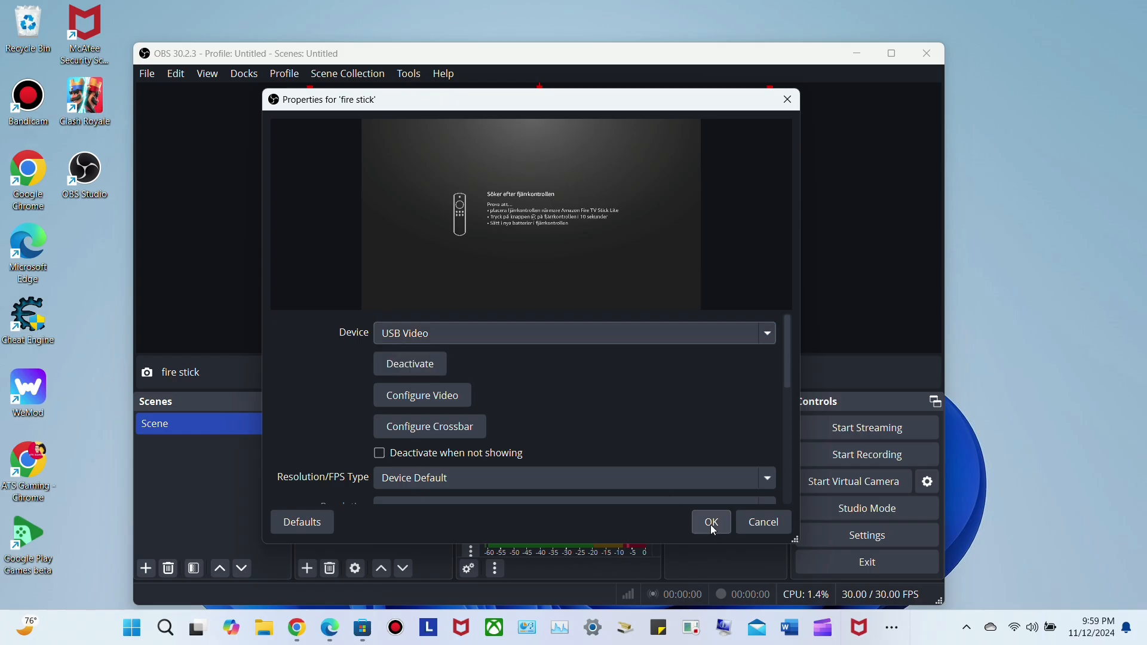
left_click(710, 522)
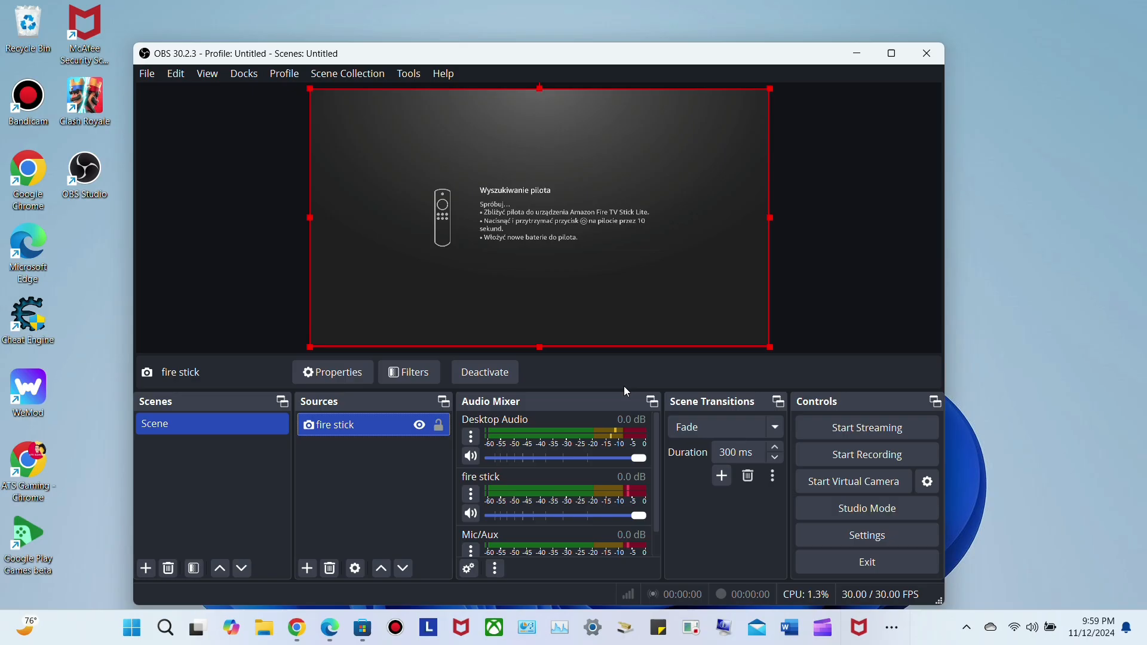
mouse_move(571, 337)
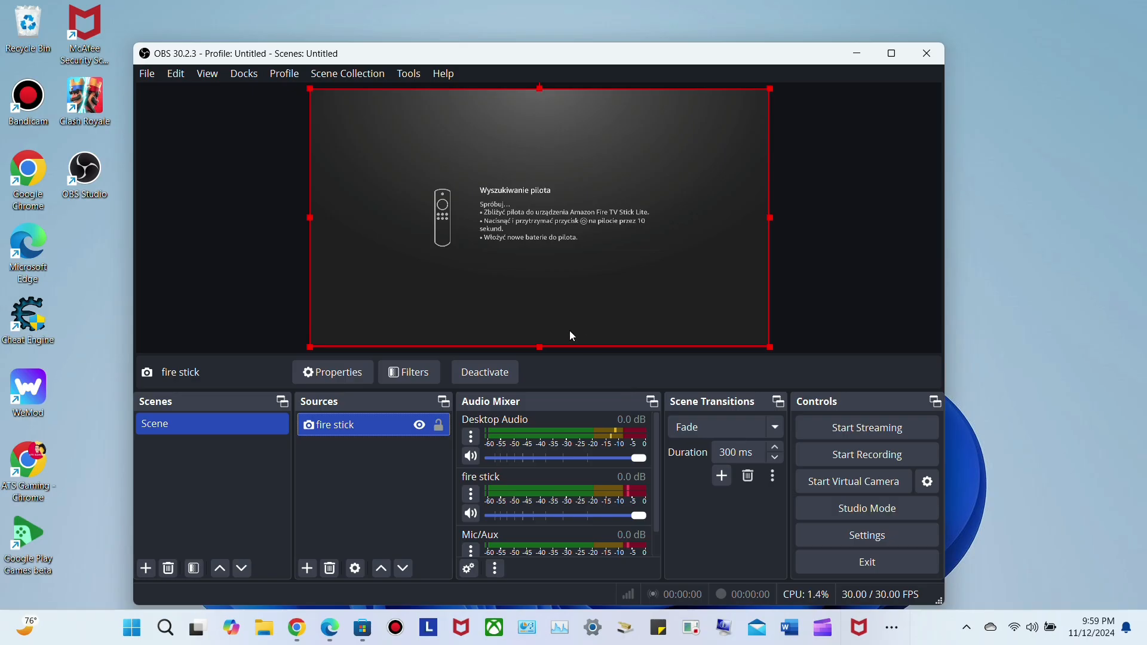
mouse_move(598, 326)
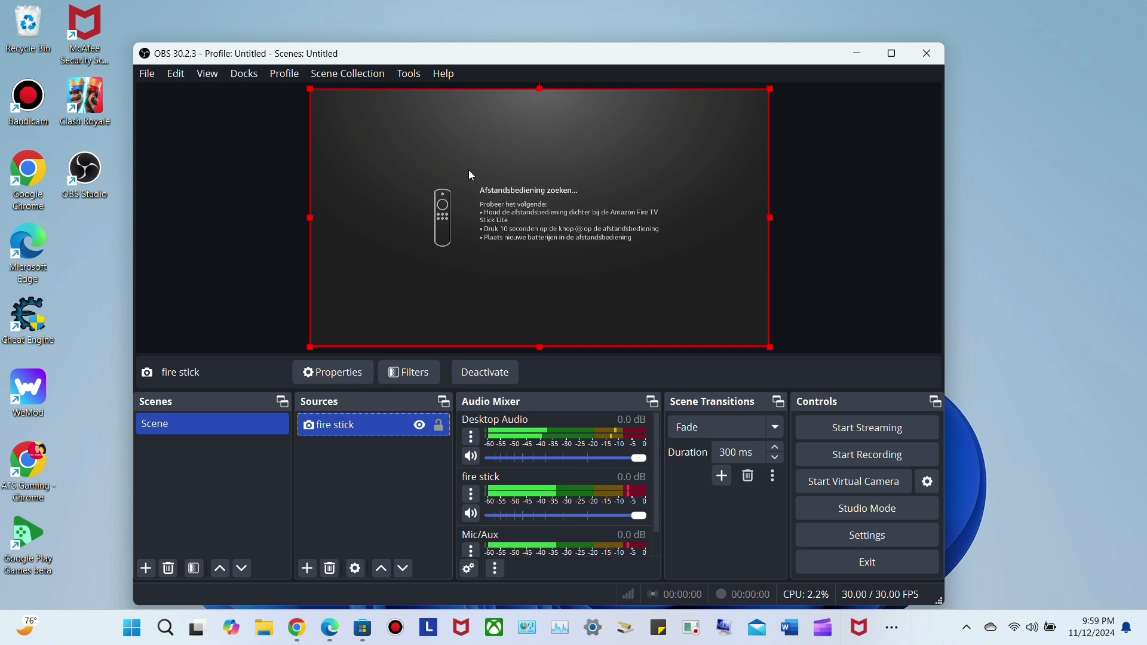
mouse_move(431, 248)
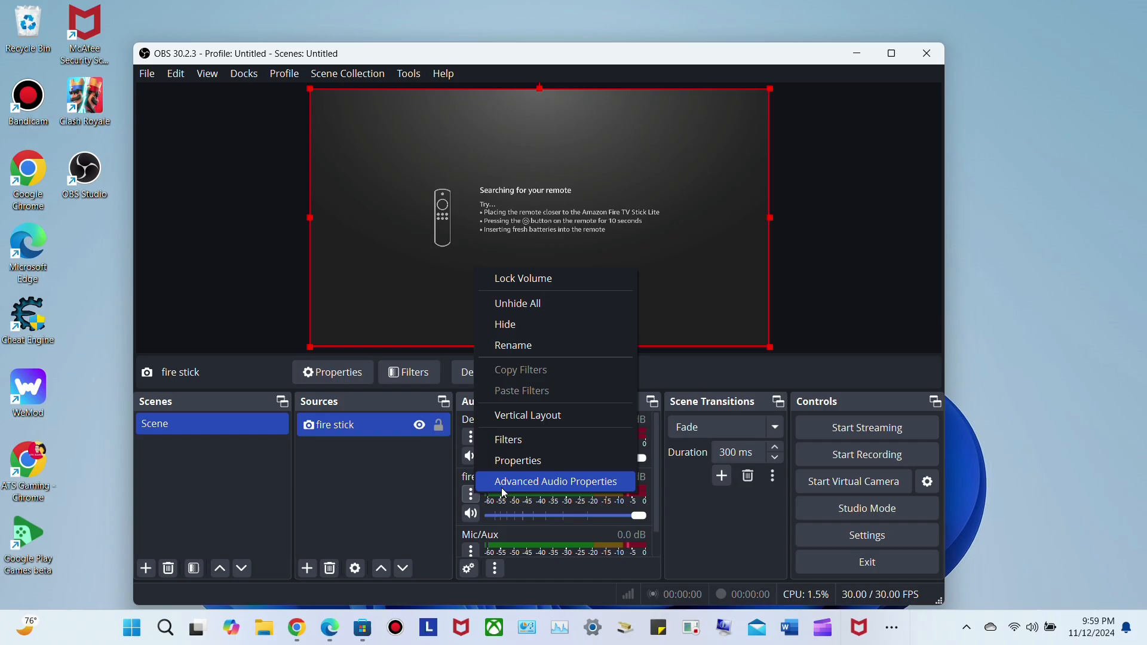
left_click(555, 482)
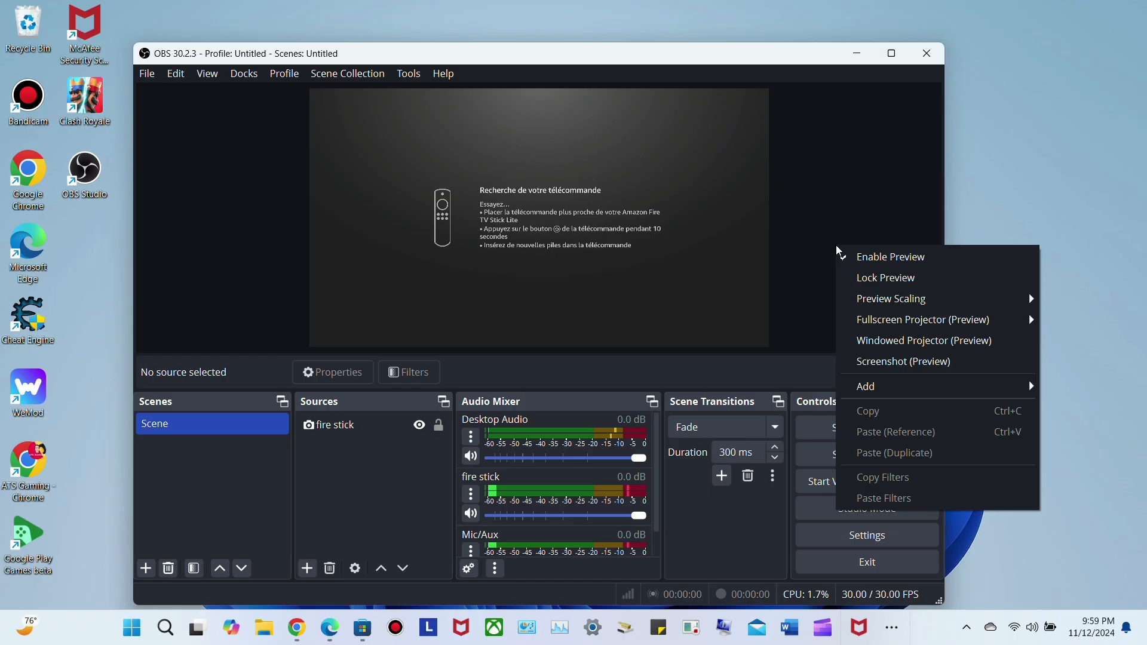
mouse_move(936, 386)
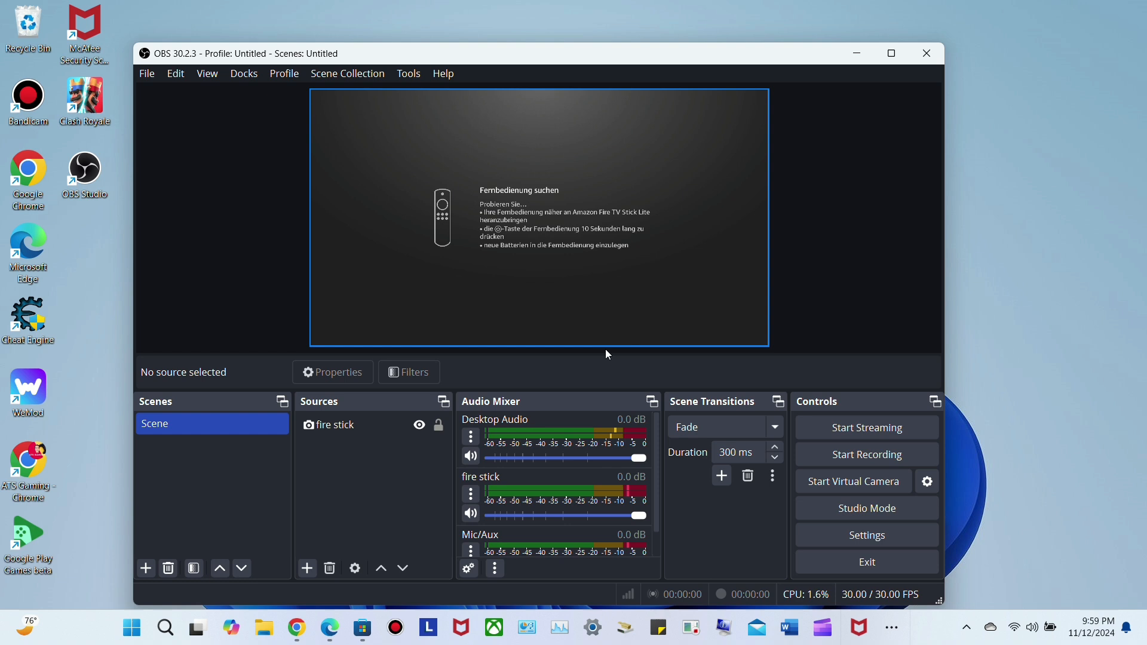
mouse_move(648, 338)
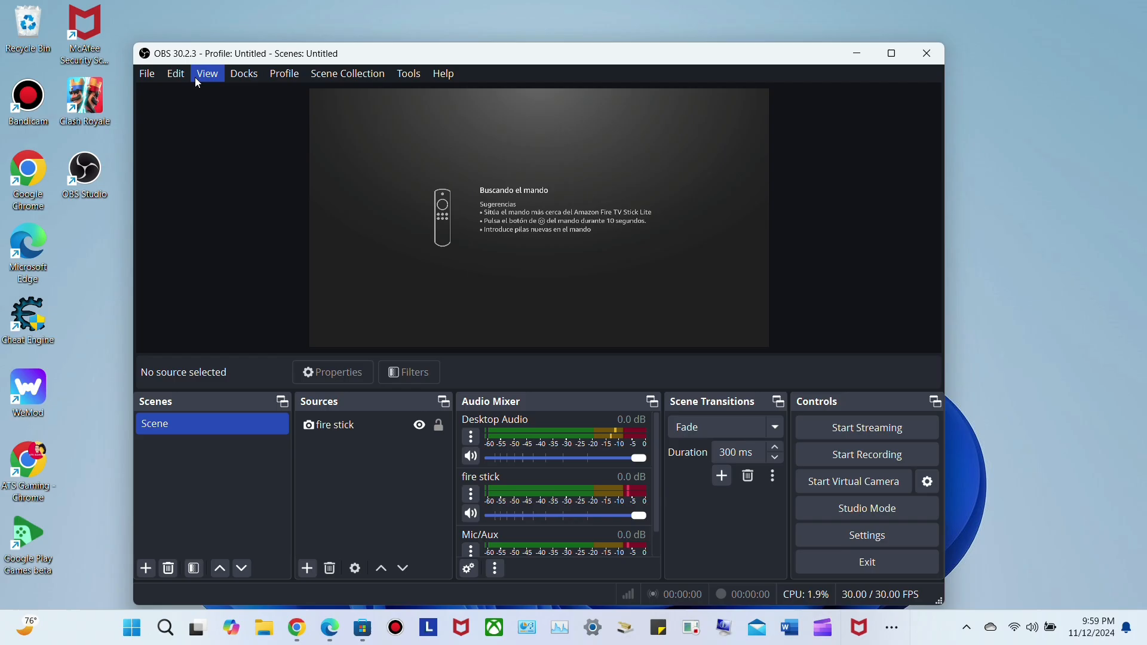
Browse the File and Docks menus, then switch on View > Fullscreen Interface (F11)
left_click(145, 73)
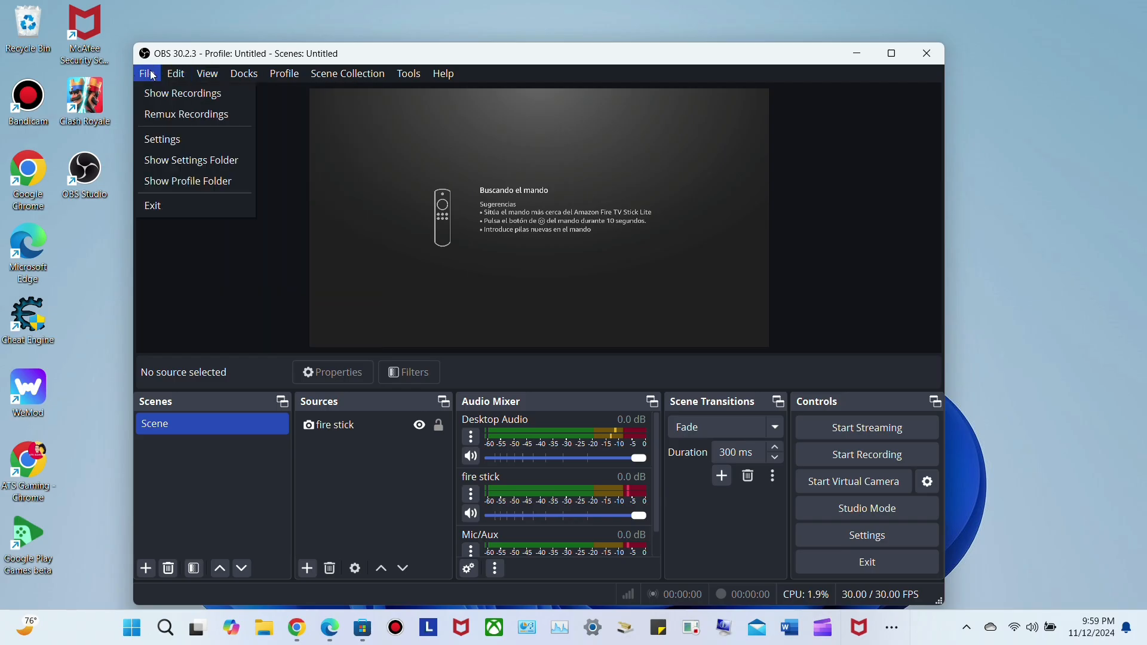
left_click(243, 73)
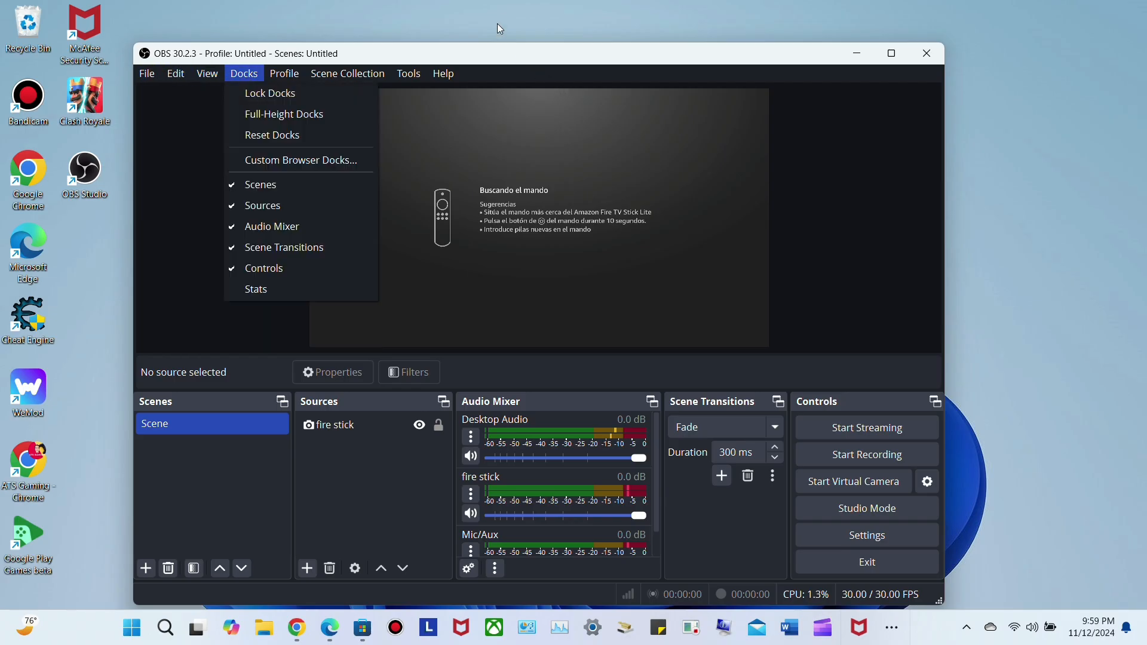
left_click(244, 73)
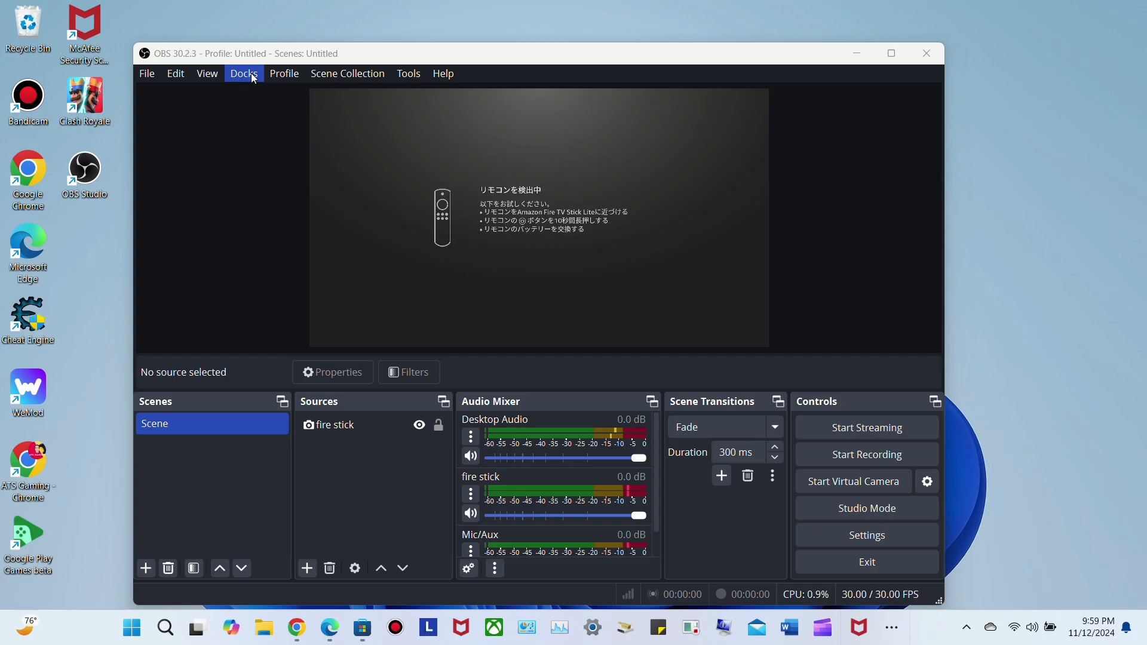
left_click(206, 73)
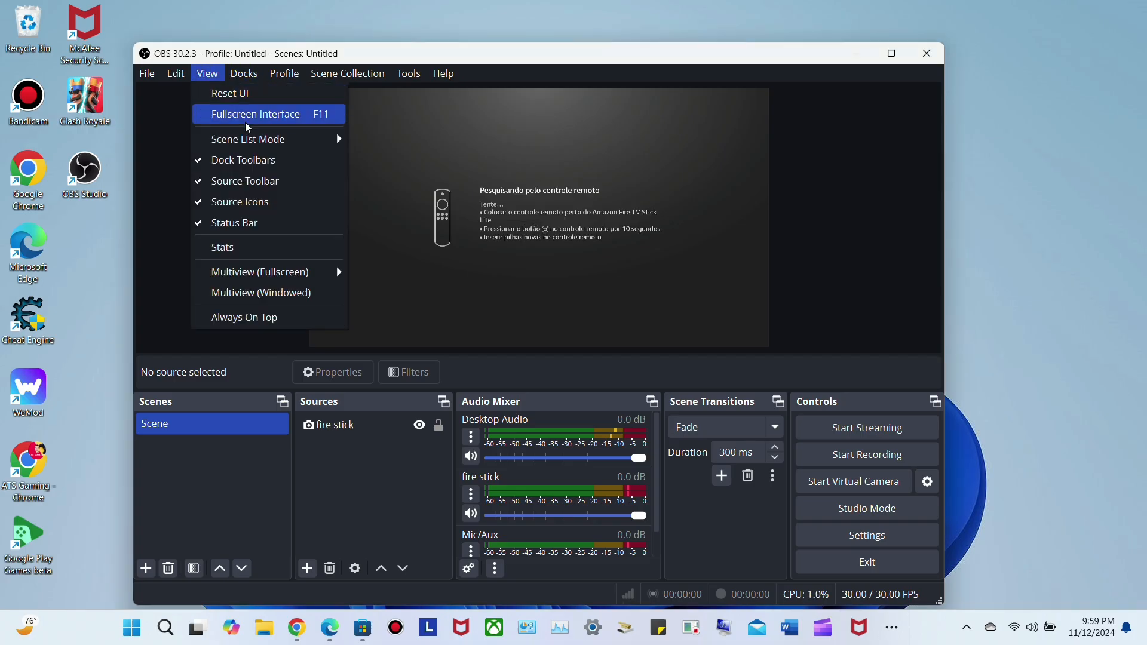
left_click(255, 115)
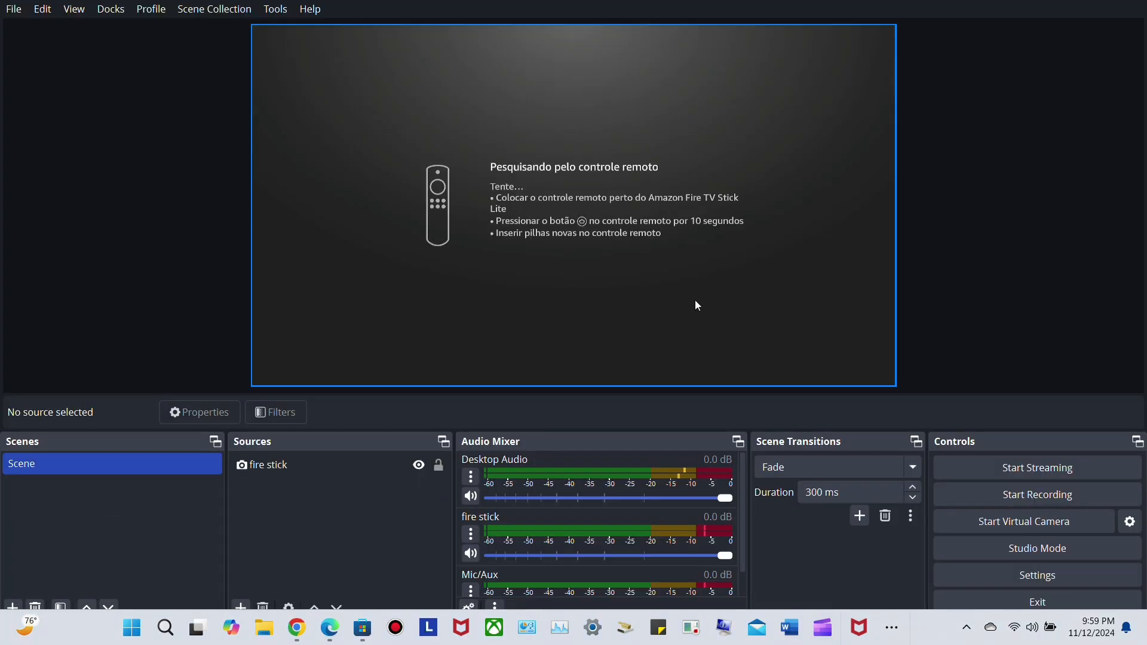
mouse_move(473, 228)
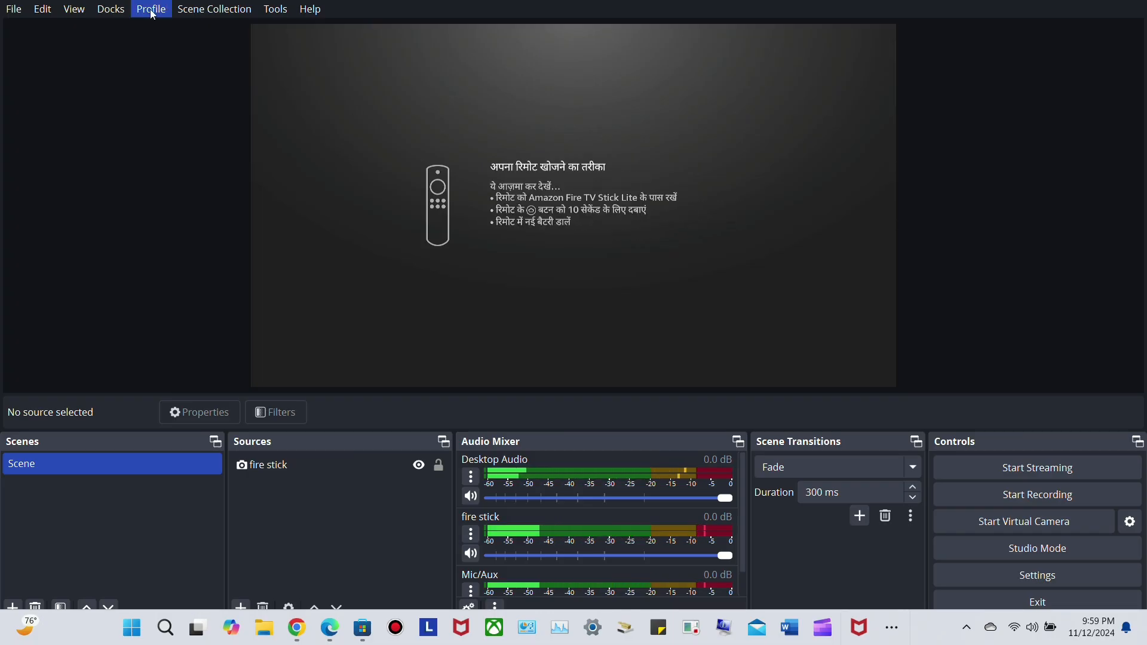
left_click(309, 8)
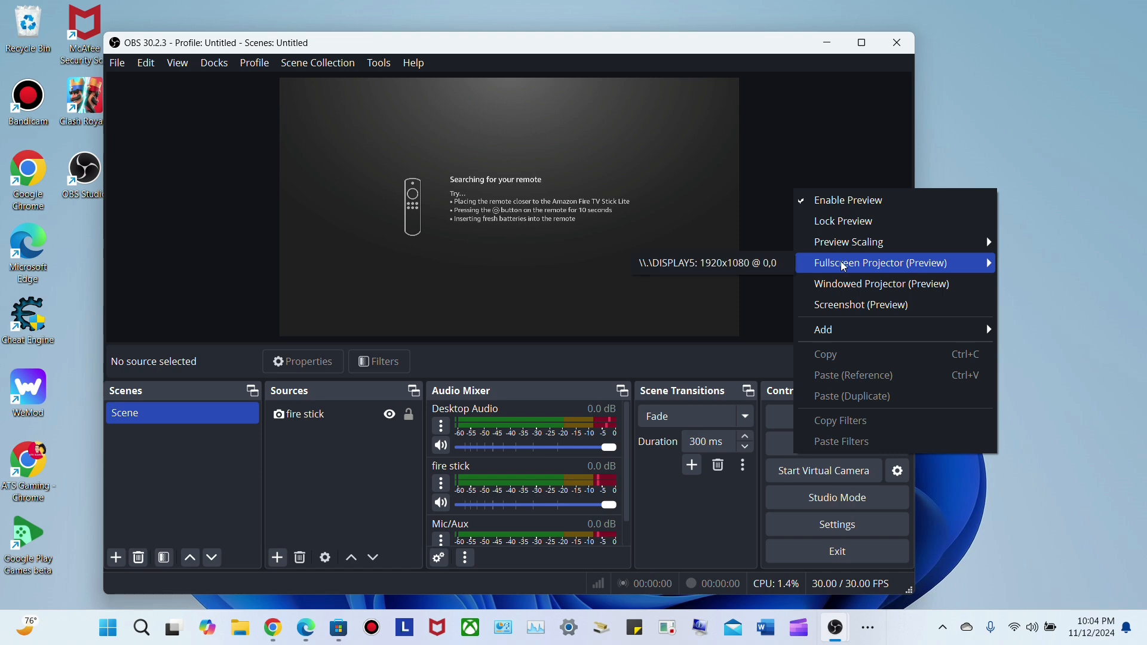
Project the preview fullscreen onto the 1920x1080 display
left_click(878, 263)
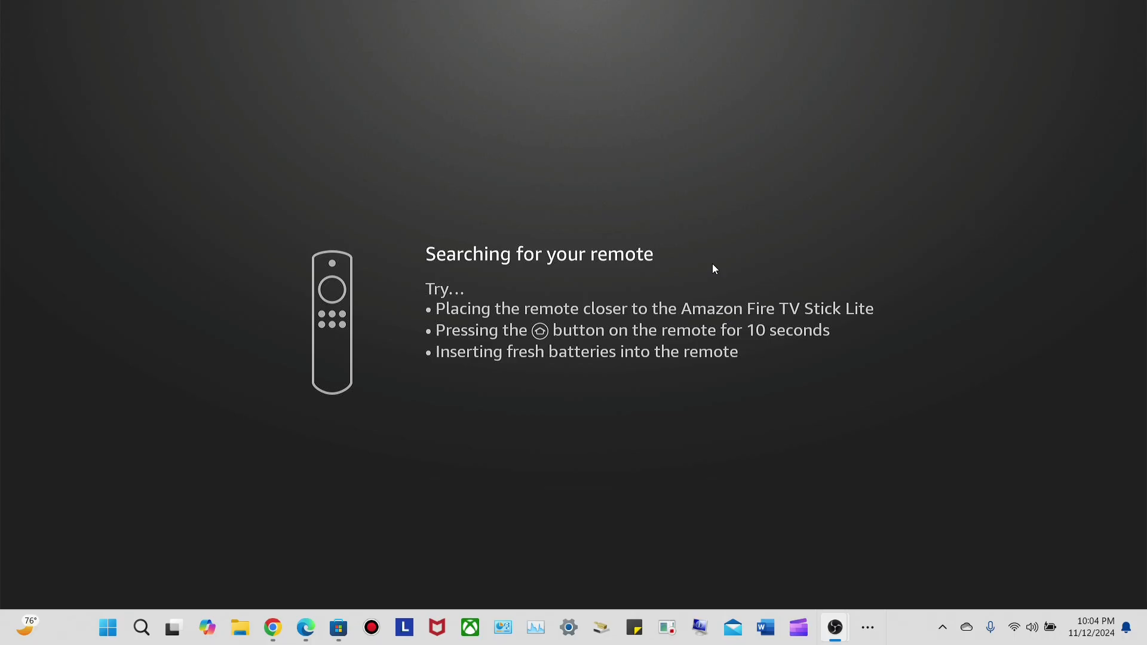
mouse_move(489, 316)
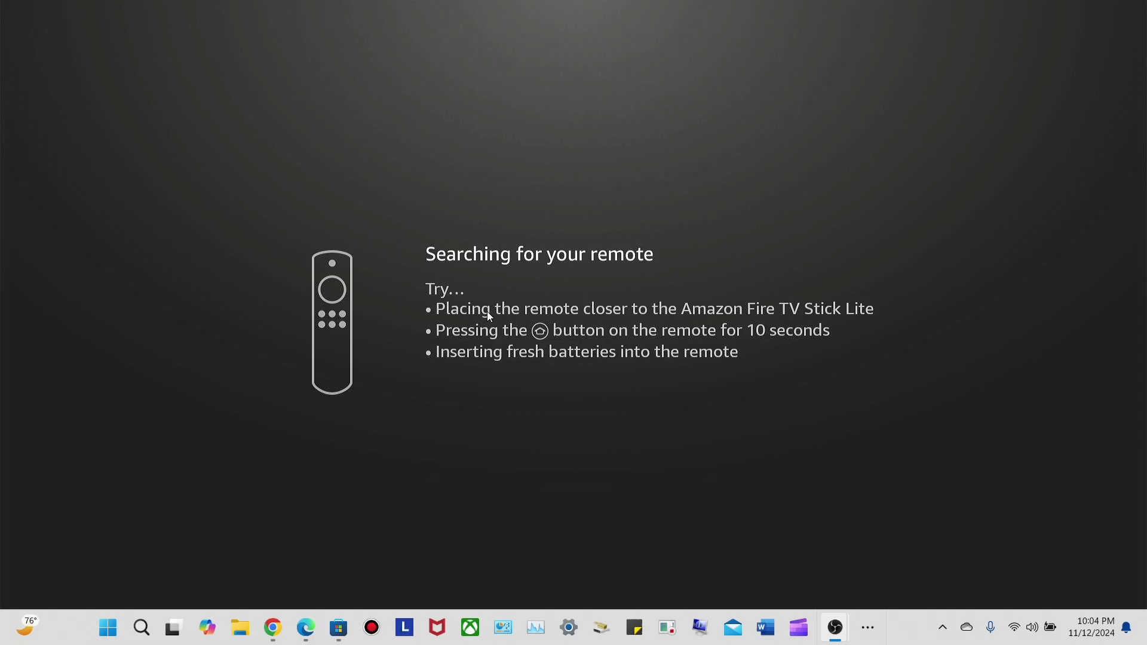